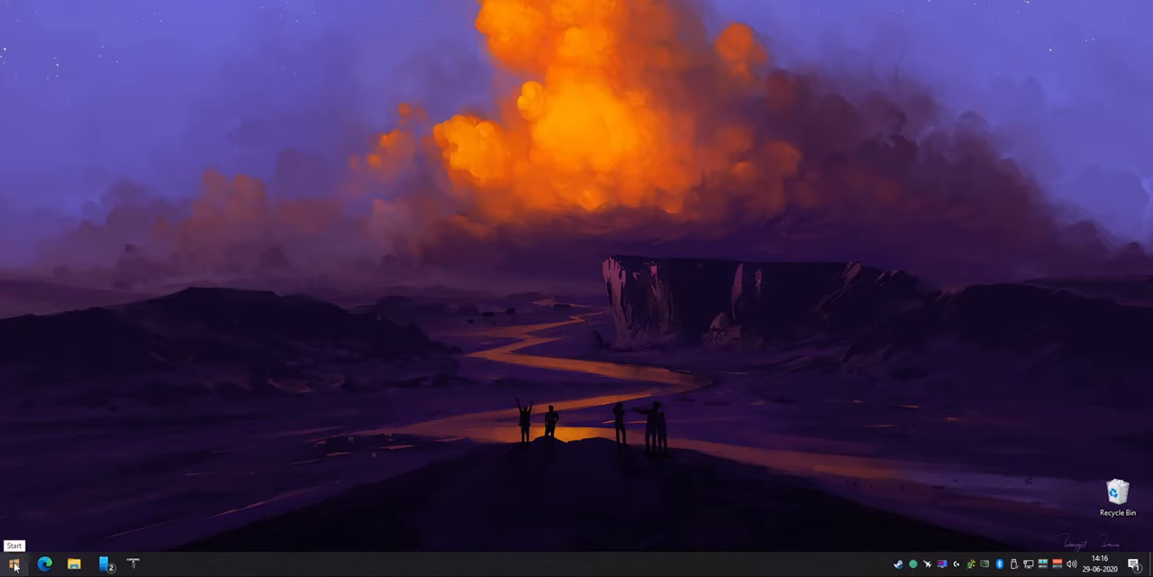
# Launch Device Manager from the Start button's right-click quick link menu
pyautogui.rightClick(13, 546)
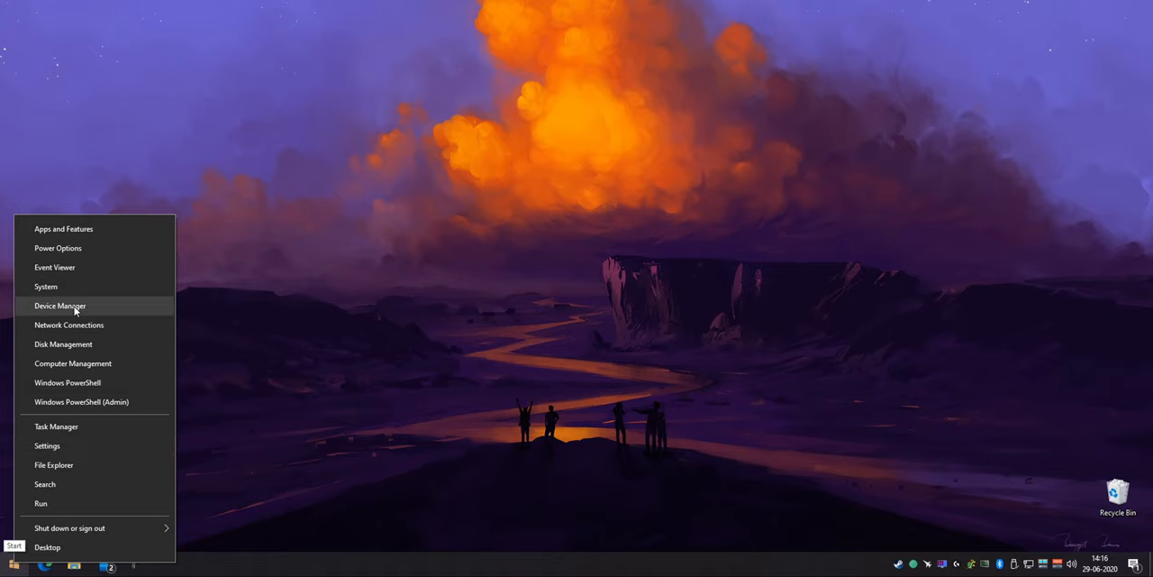
pyautogui.click(61, 306)
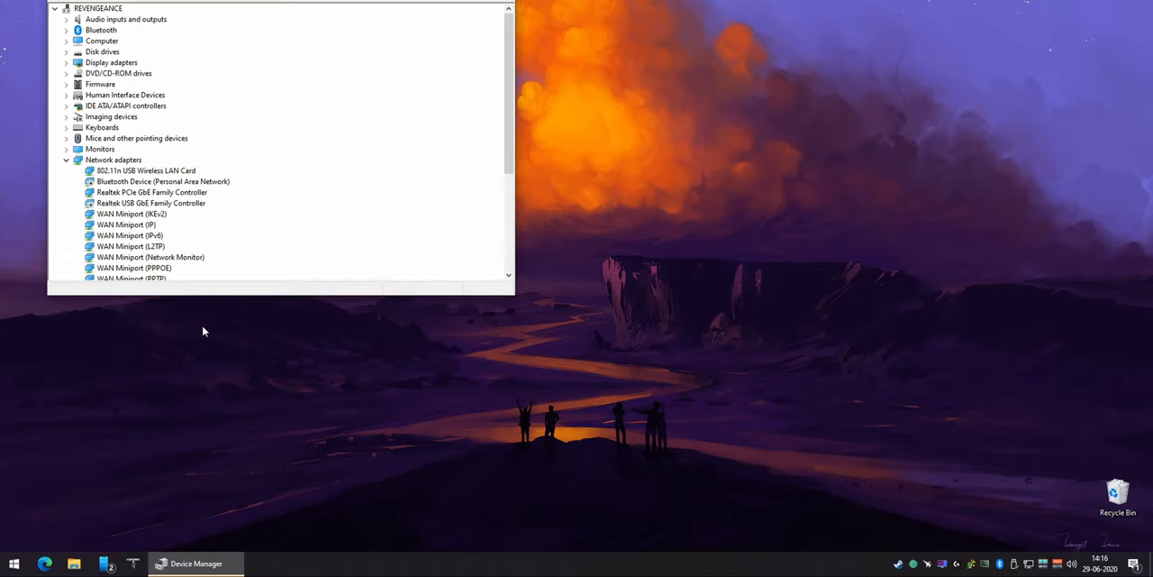
pyautogui.moveTo(133, 190)
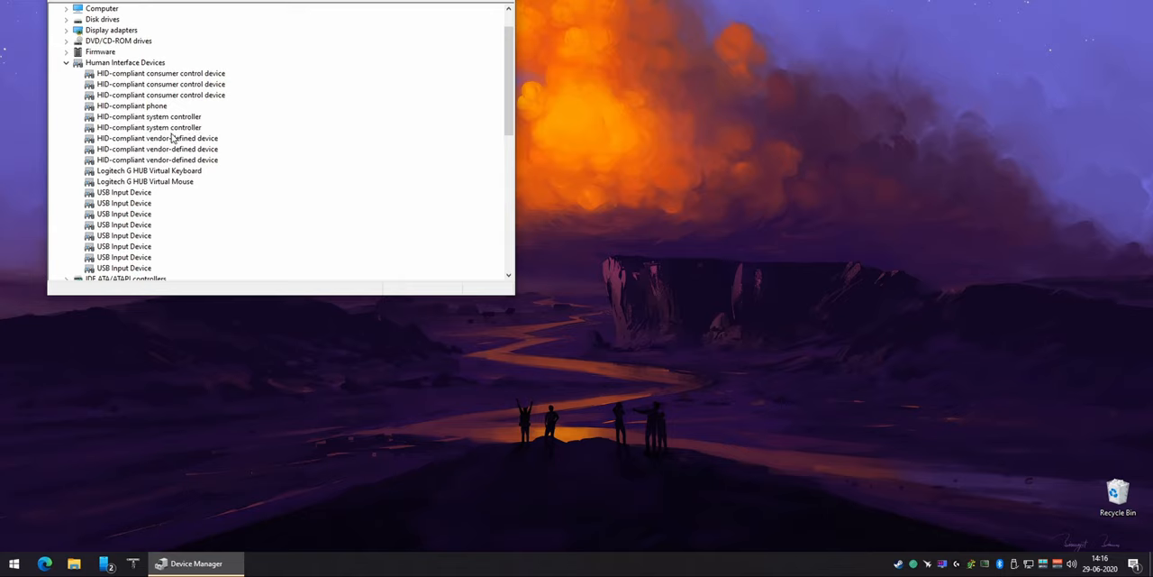
pyautogui.moveTo(222, 172)
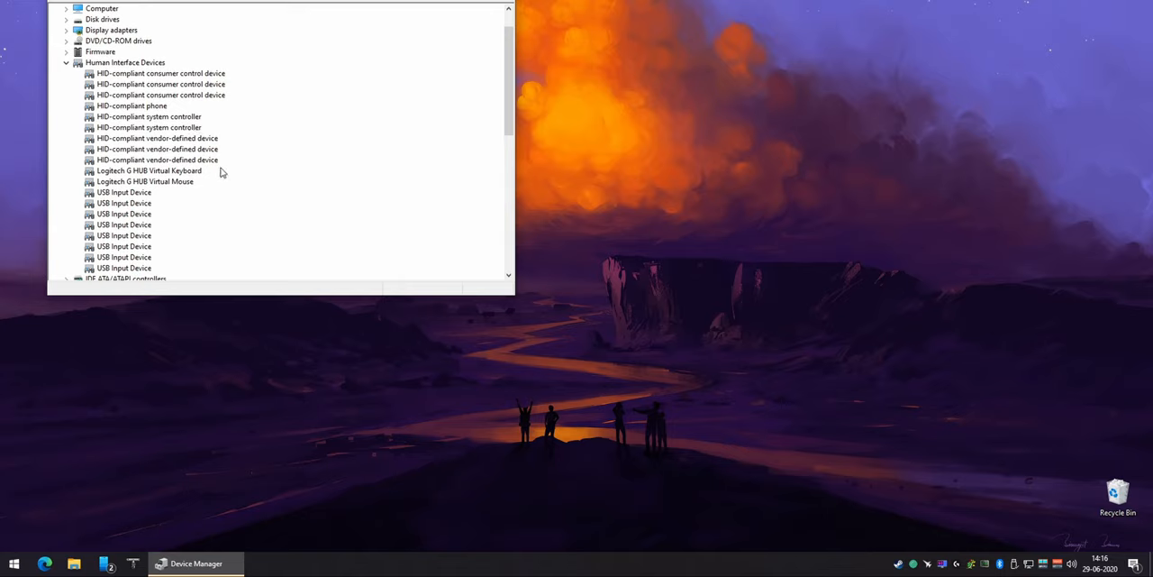
pyautogui.moveTo(168, 96)
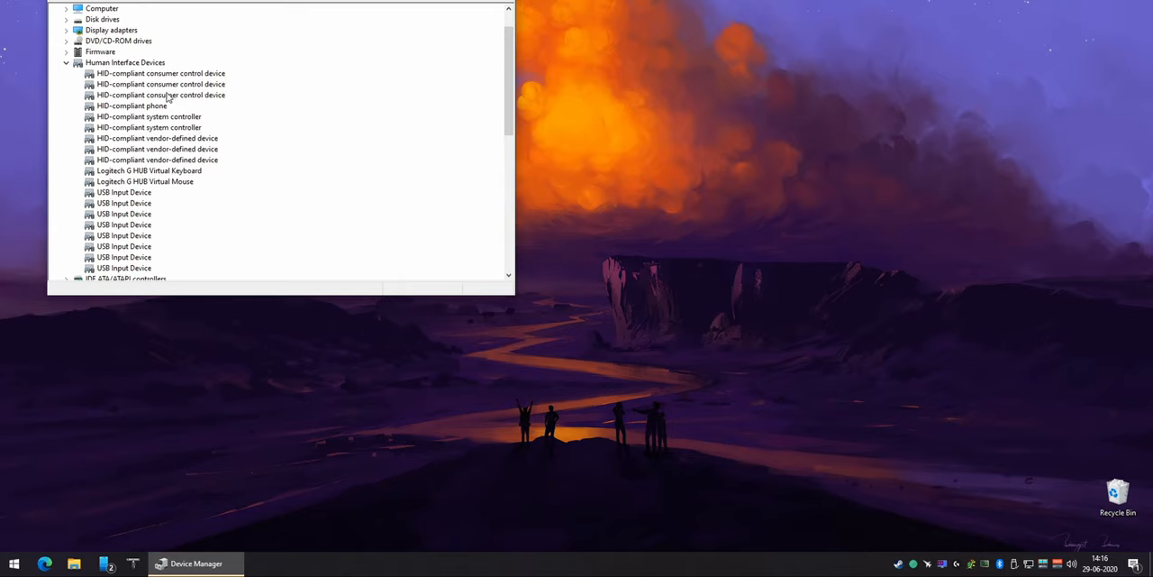
pyautogui.moveTo(205, 108)
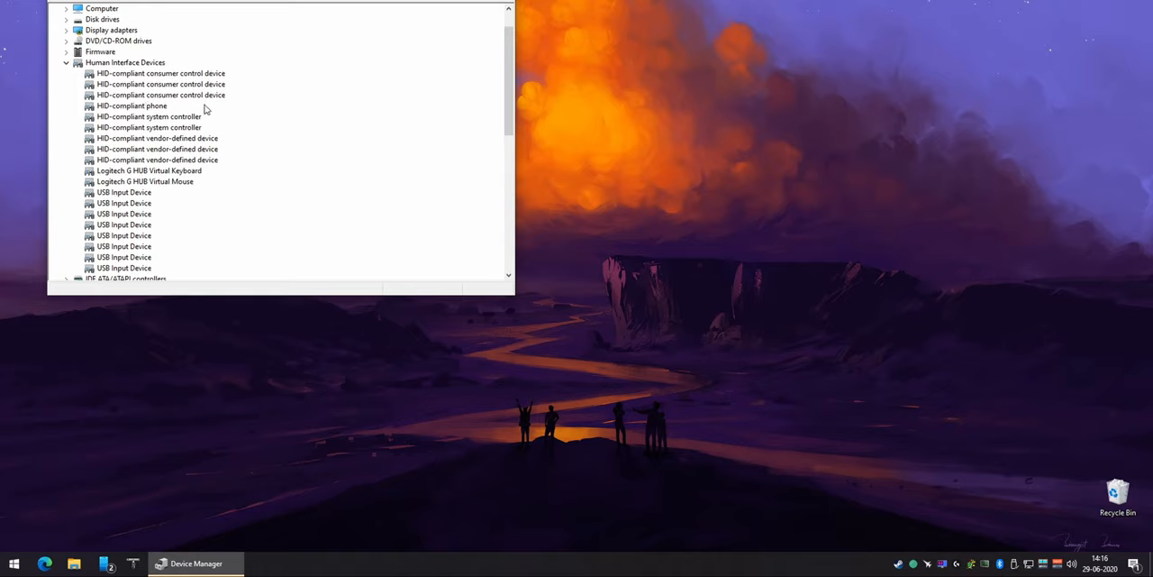
# Uncheck 'Allow the computer to turn off this device to save power' on several USB Input Devices
pyautogui.click(124, 202)
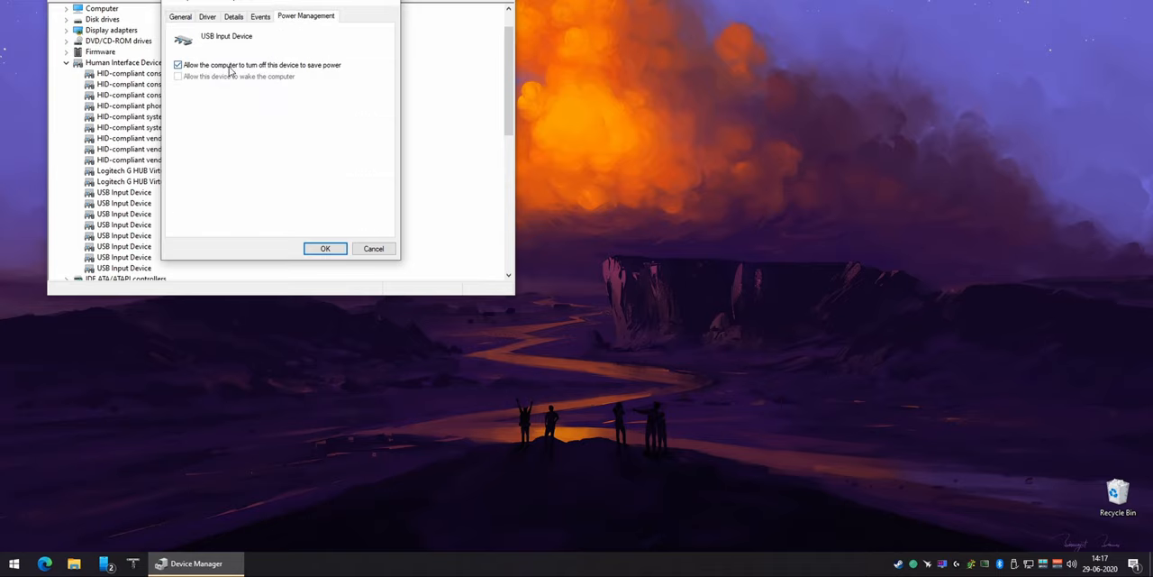
pyautogui.click(324, 249)
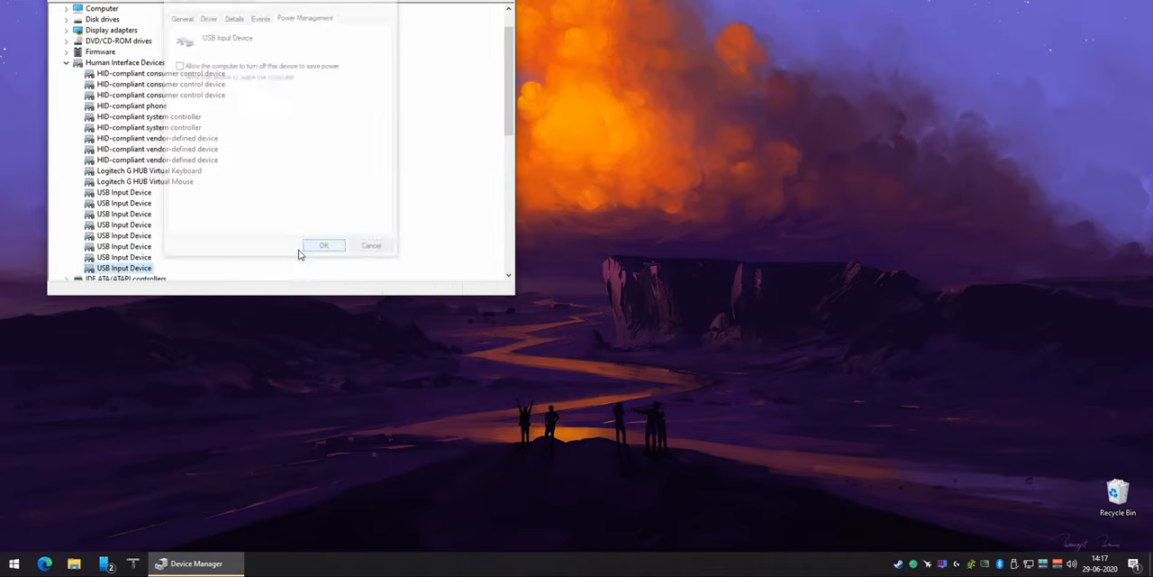
pyautogui.click(177, 64)
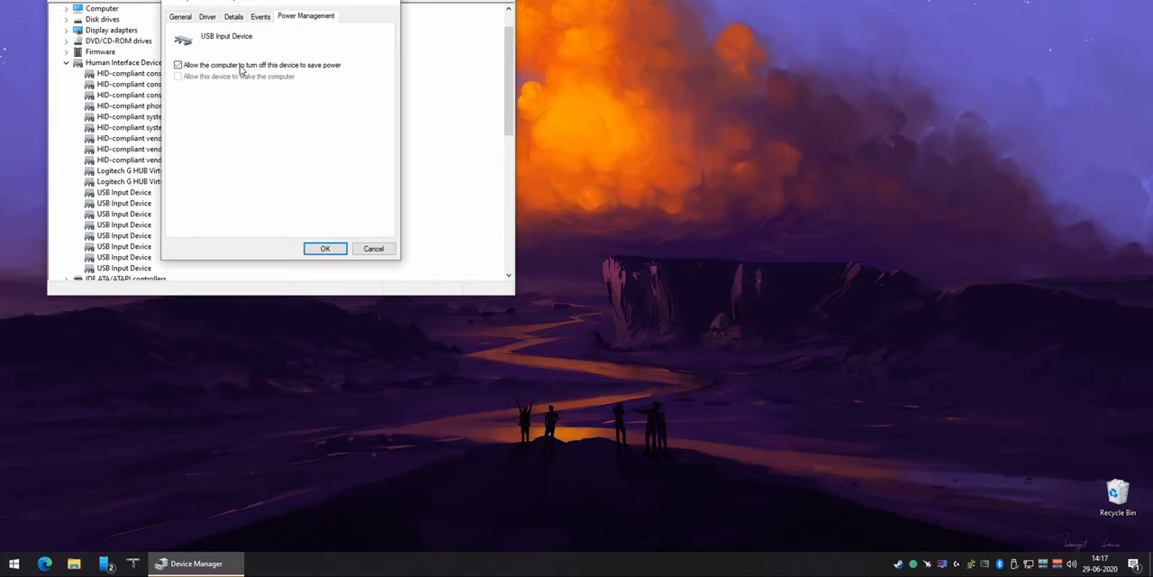
pyautogui.click(326, 248)
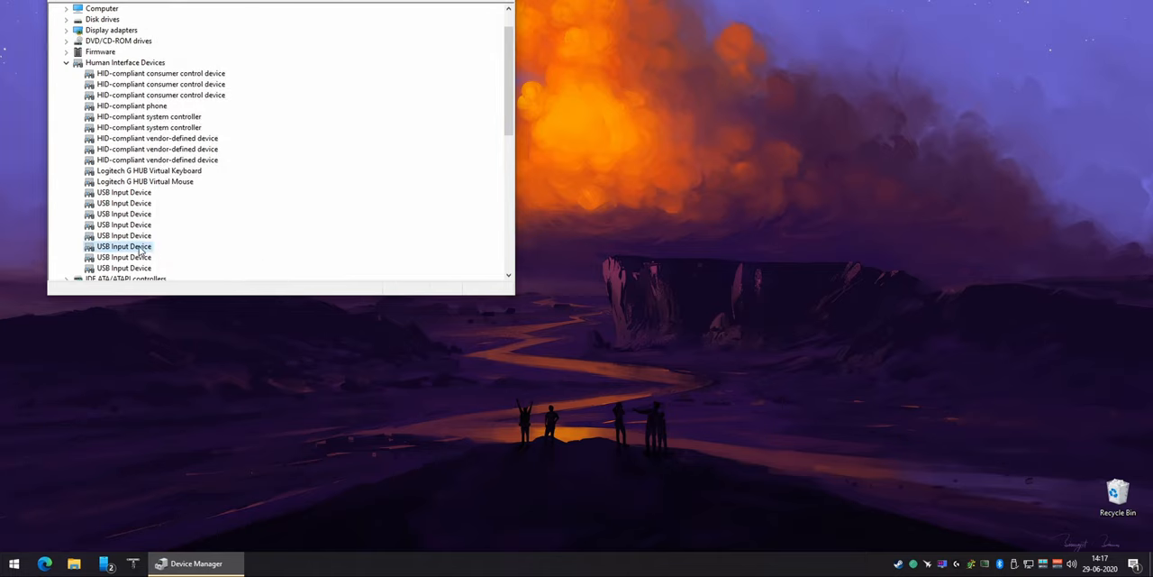
pyautogui.doubleClick(123, 246)
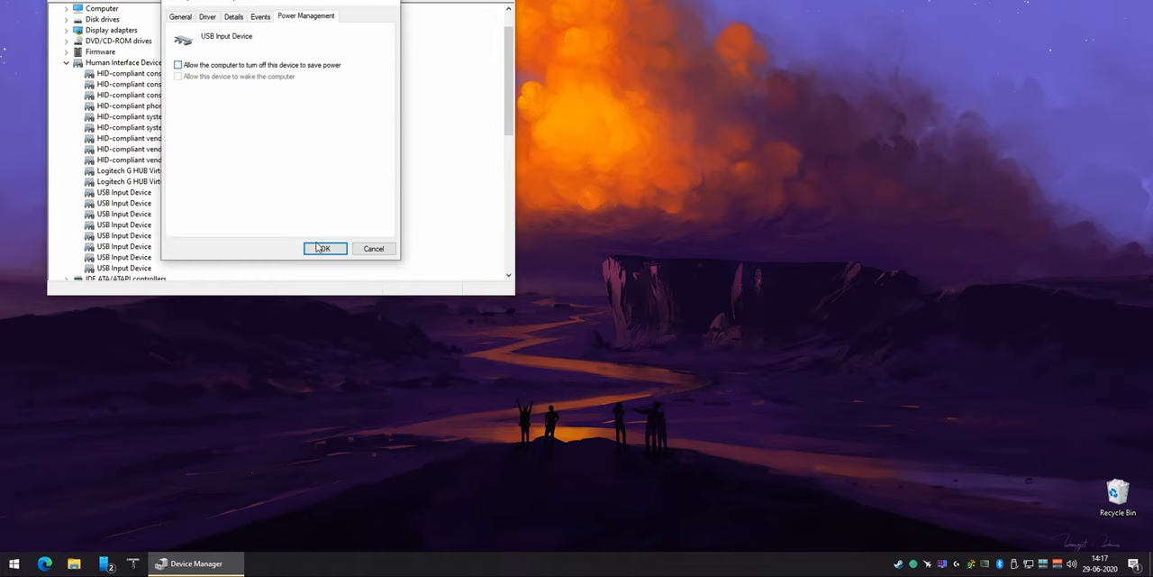
pyautogui.click(177, 64)
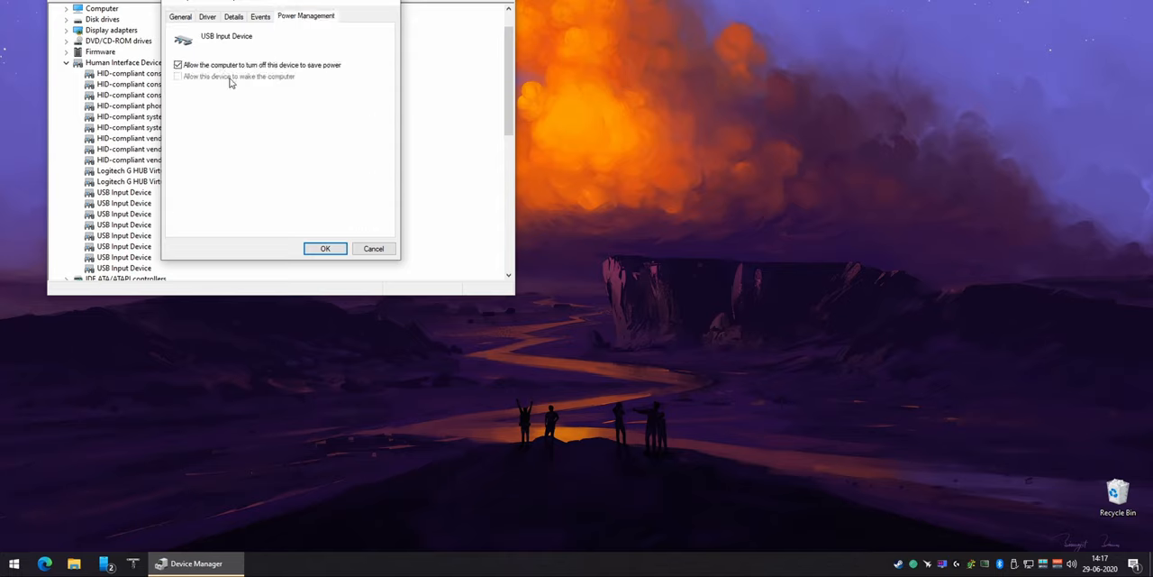
pyautogui.click(181, 17)
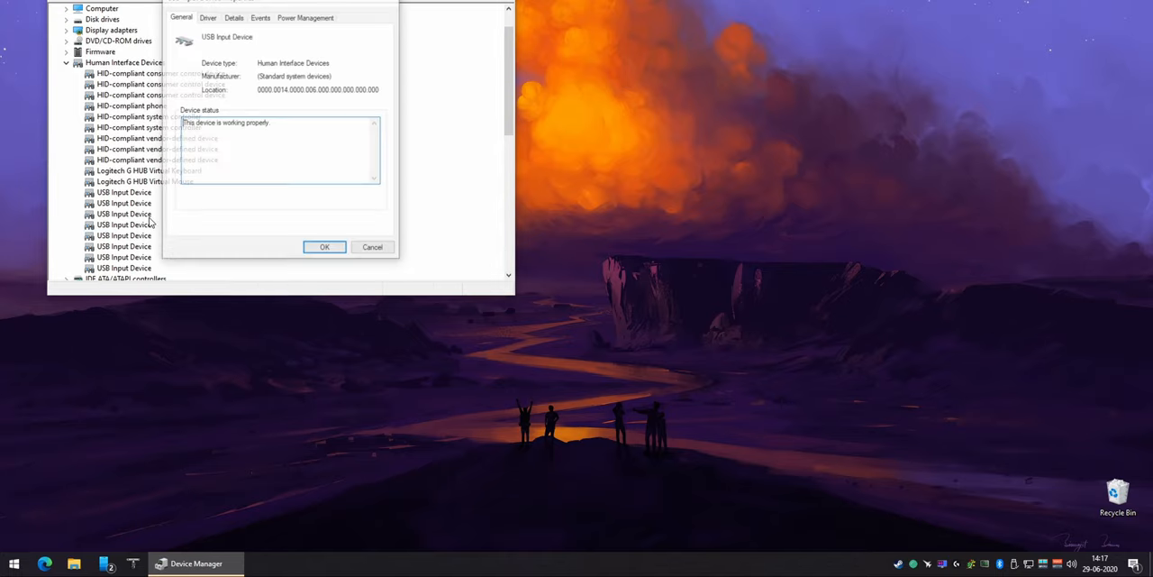
pyautogui.click(324, 246)
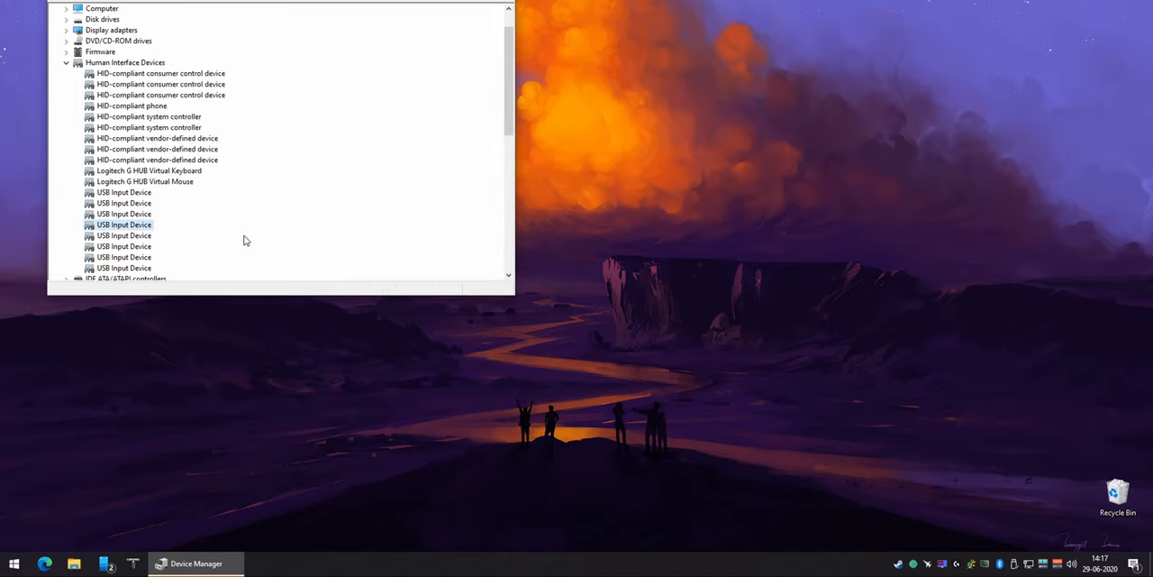
pyautogui.click(123, 214)
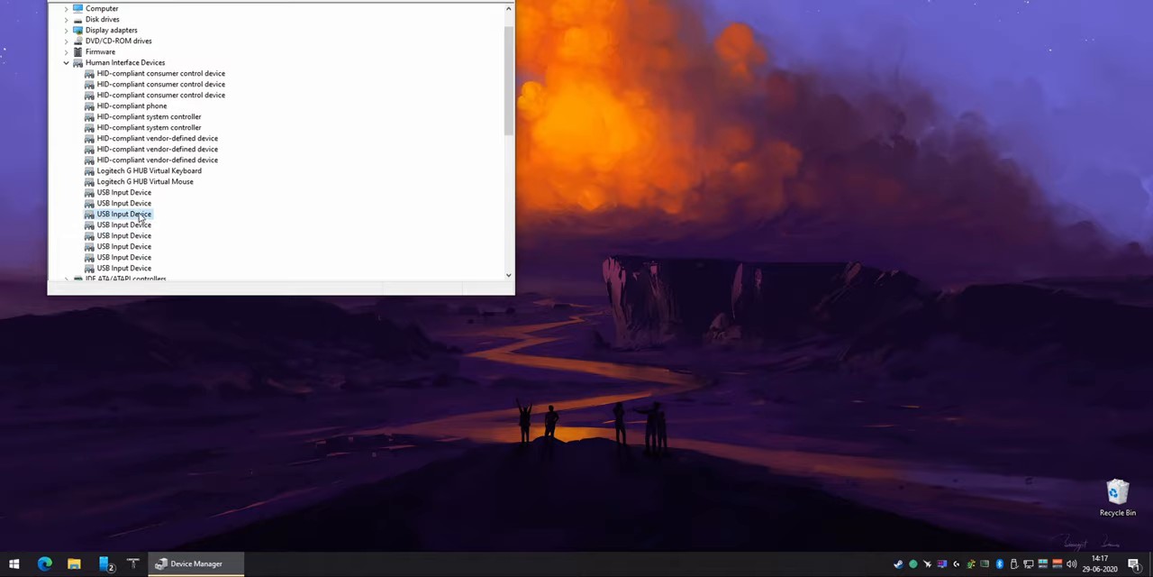